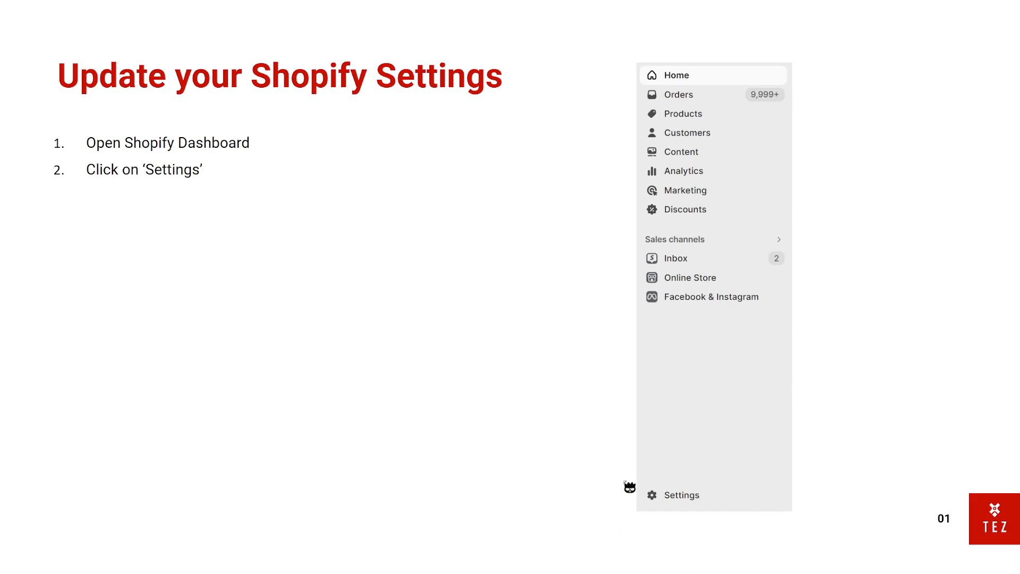
# Advance the build to show Payments steps 3-4 with the Shopify Payments settings screenshot
pyautogui.click(683, 495)
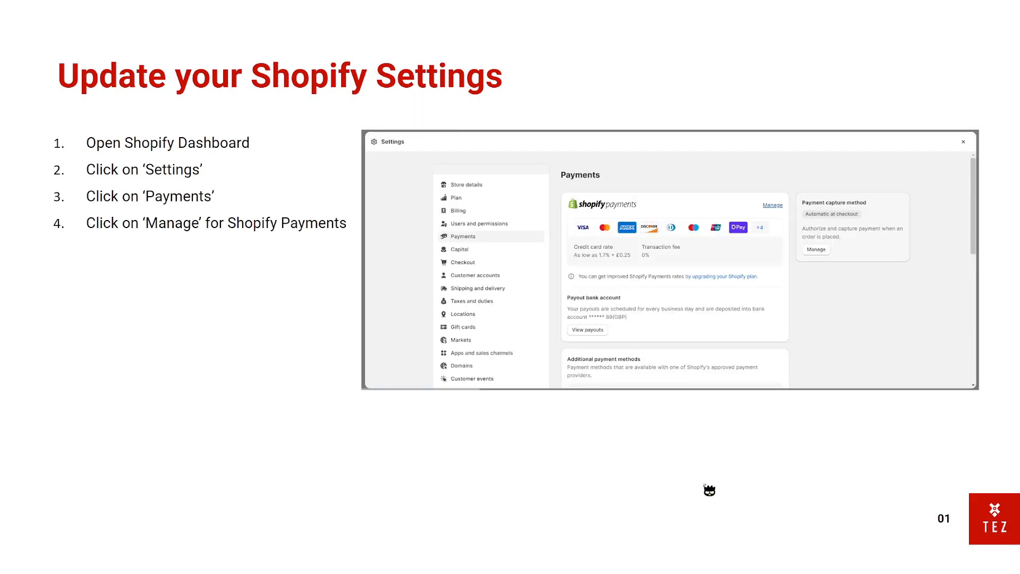
pyautogui.moveTo(489, 240)
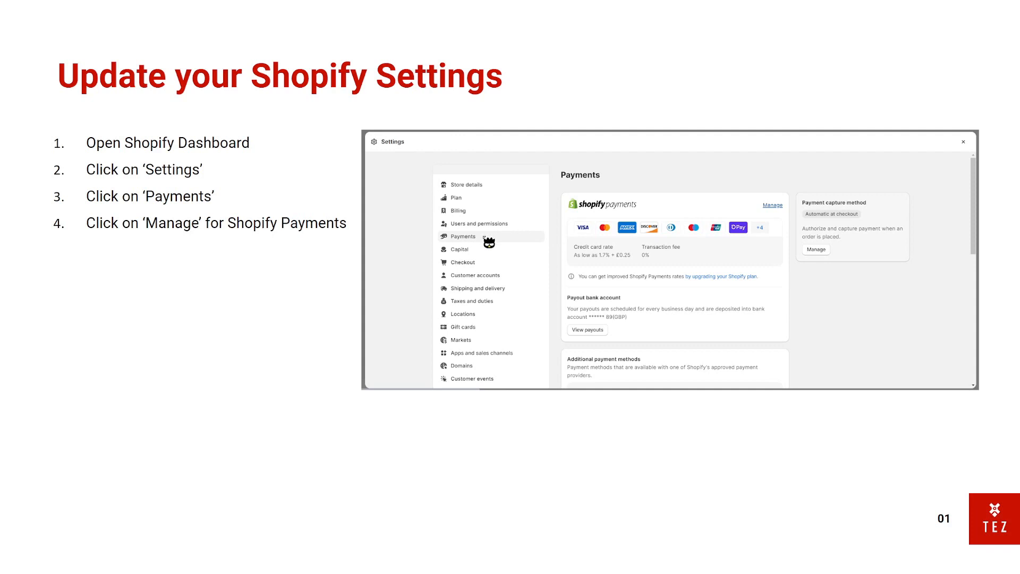
pyautogui.moveTo(764, 205)
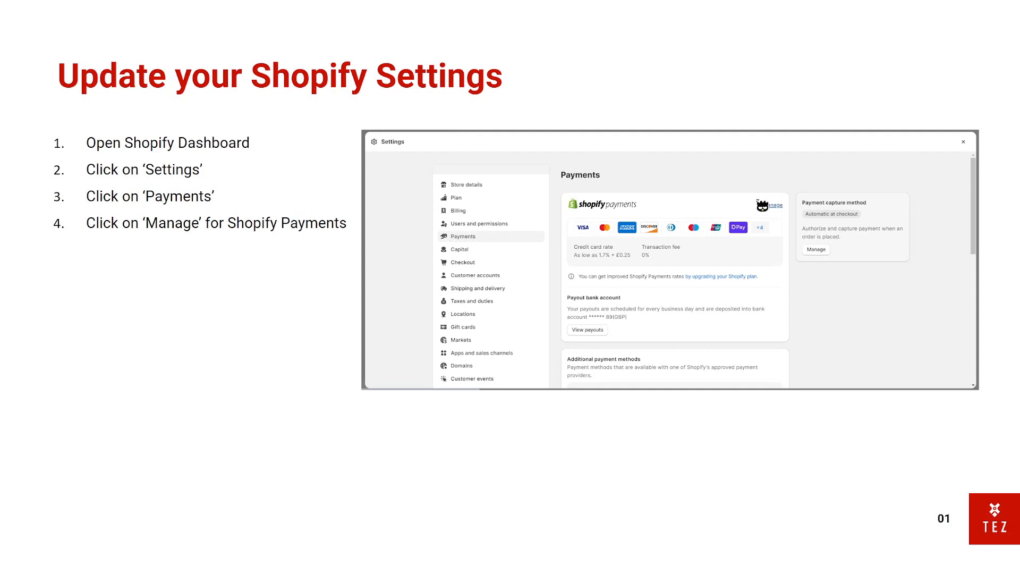
# Advance the build to show billing-statement steps 5-7 and the four-digit code descriptor screenshot
pyautogui.click(815, 248)
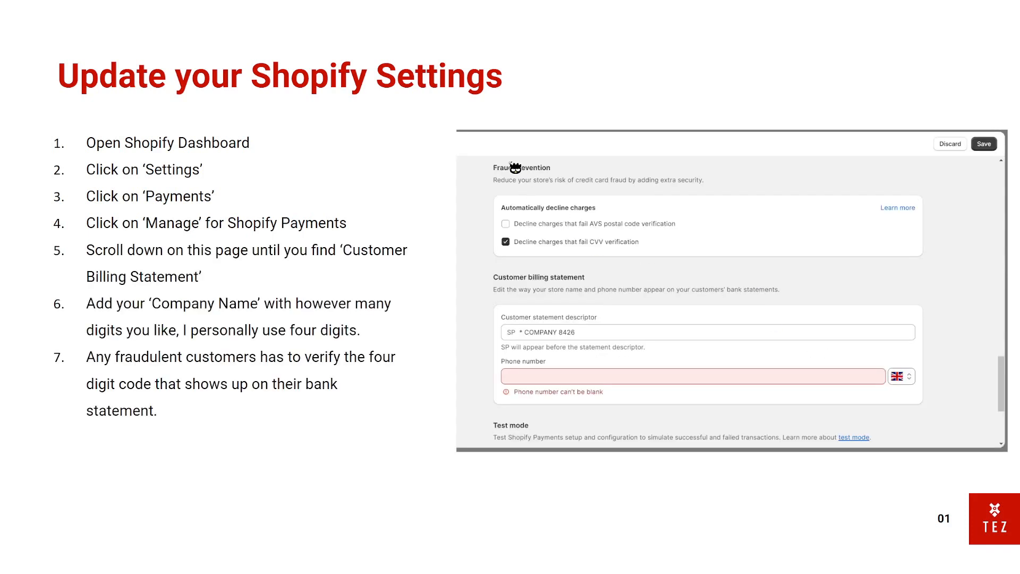
pyautogui.moveTo(884, 308)
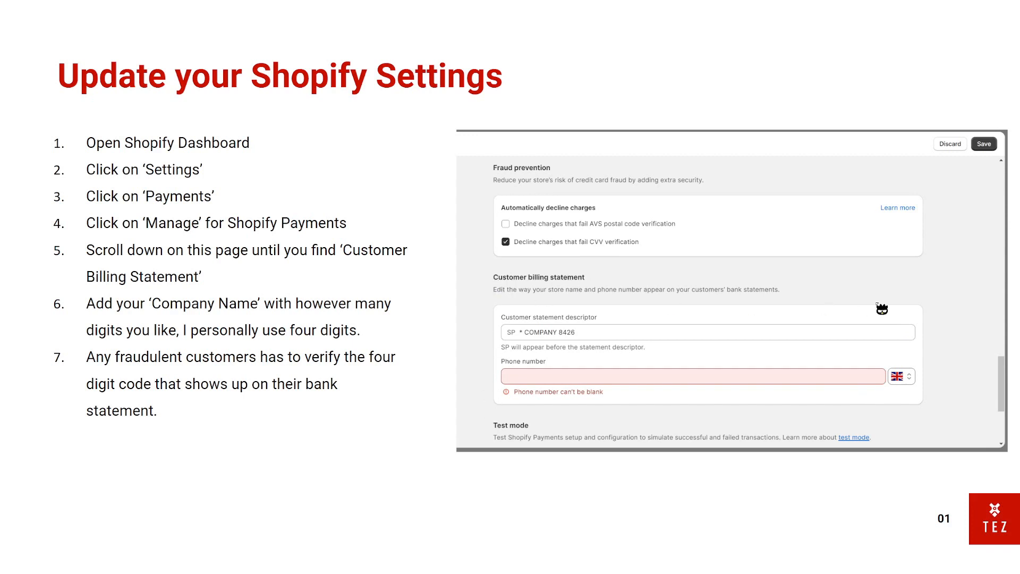
pyautogui.moveTo(511, 405)
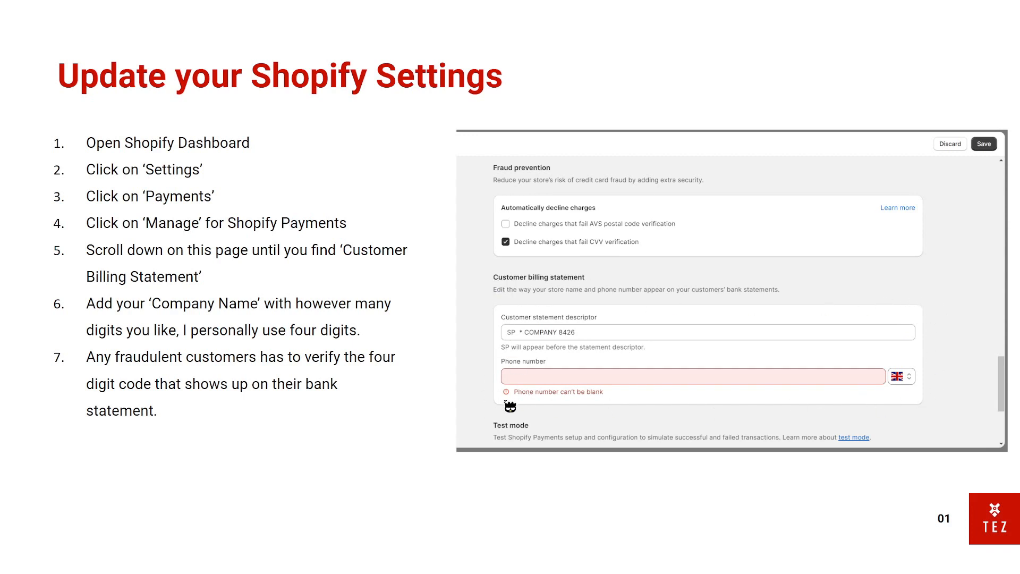
pyautogui.moveTo(535, 338)
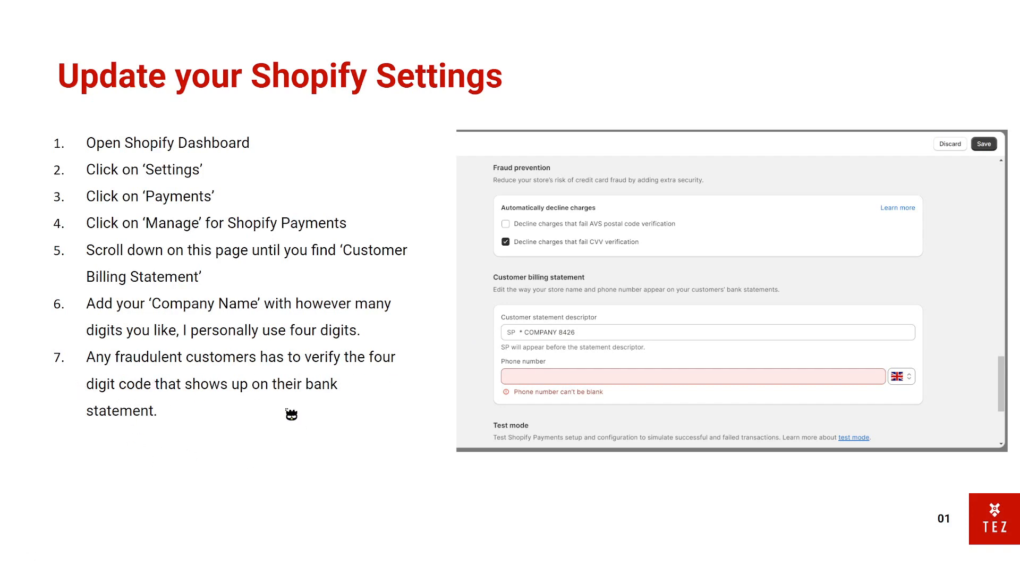
# Move to slide 02, 'Why it works!', on why scammers cannot verify the code
pyautogui.press('Right')
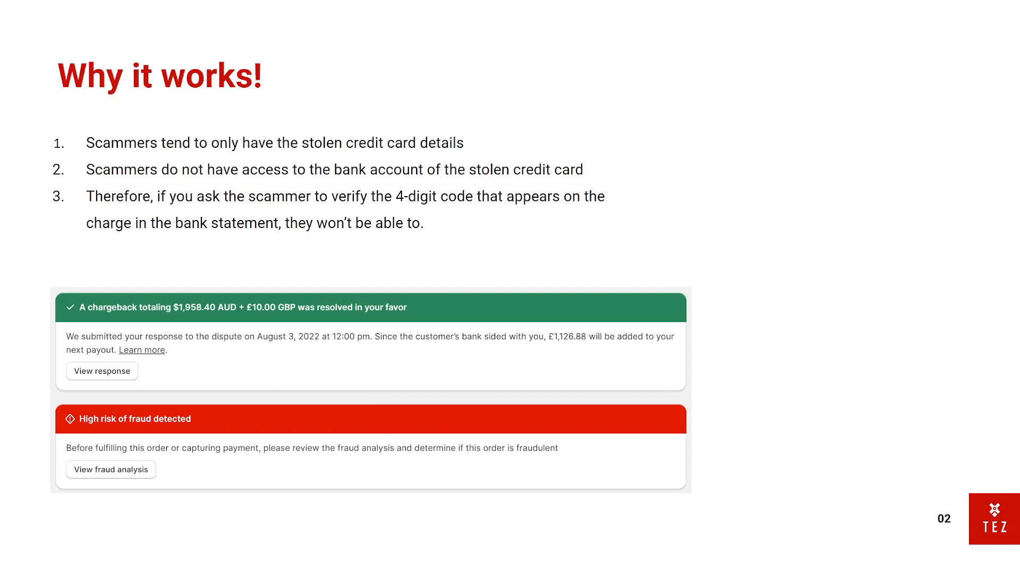
pyautogui.moveTo(574, 163)
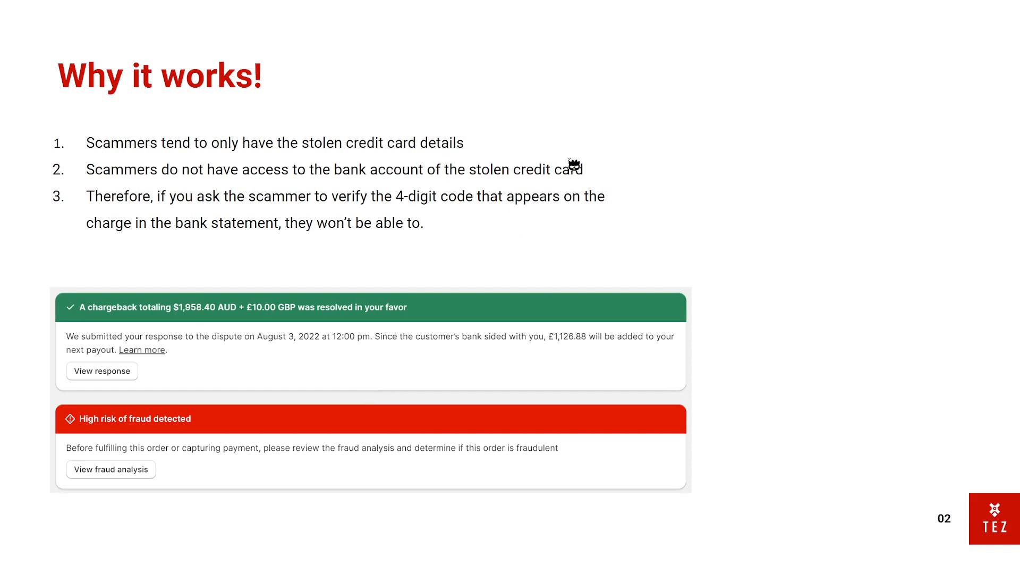
pyautogui.moveTo(474, 191)
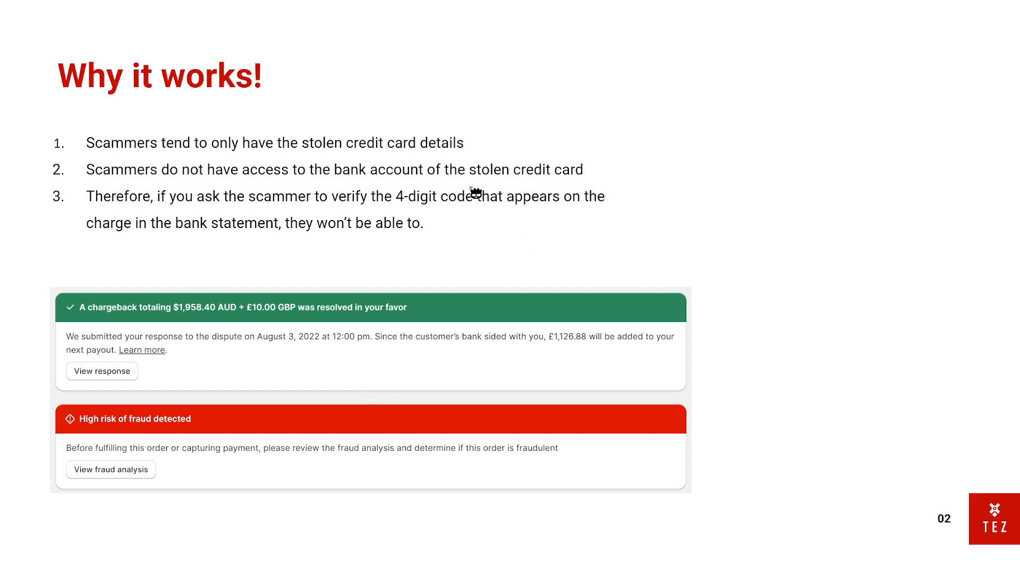
pyautogui.moveTo(471, 190)
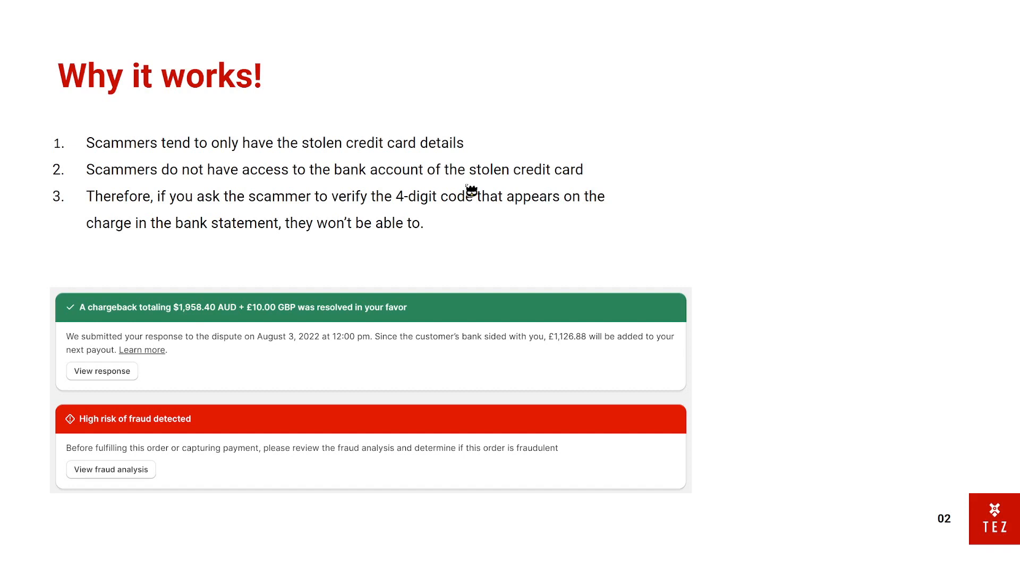
pyautogui.moveTo(460, 194)
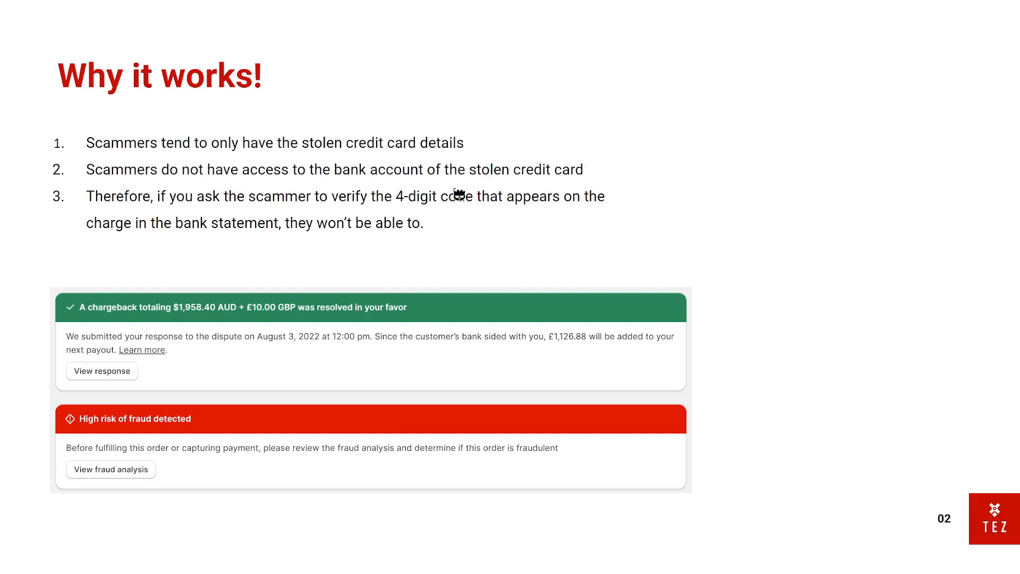
pyautogui.moveTo(464, 222)
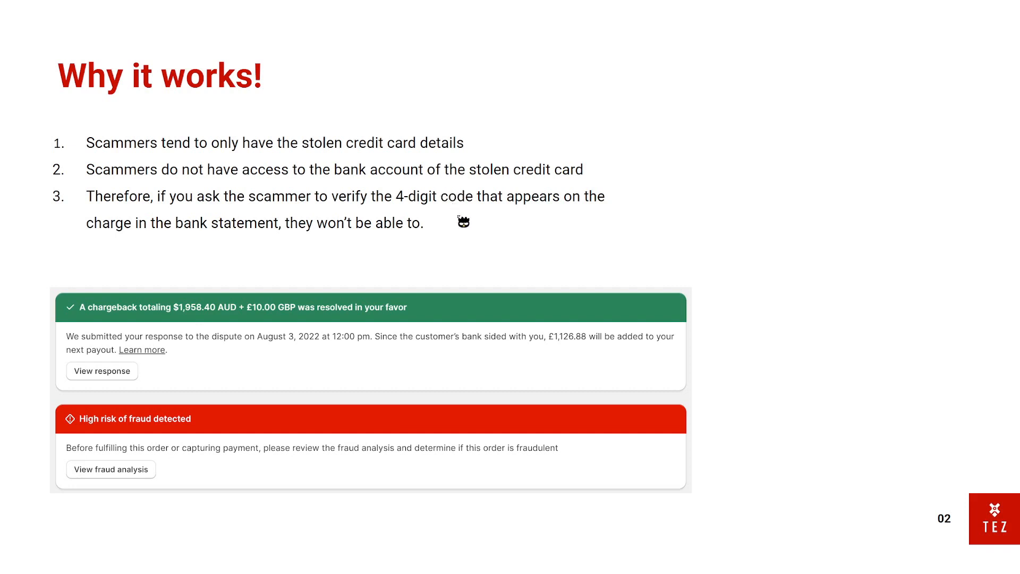
pyautogui.moveTo(173, 332)
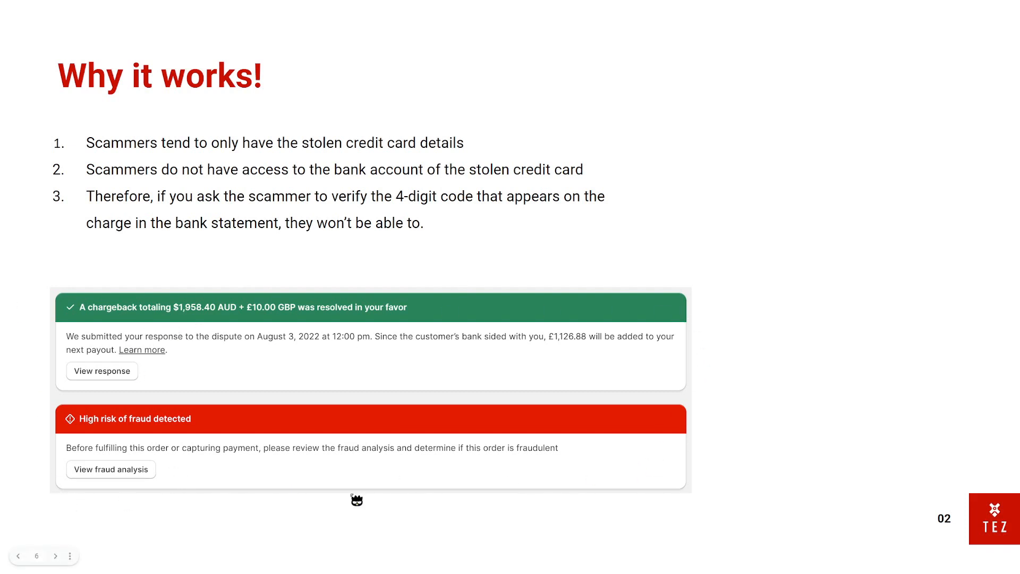
pyautogui.moveTo(70, 322)
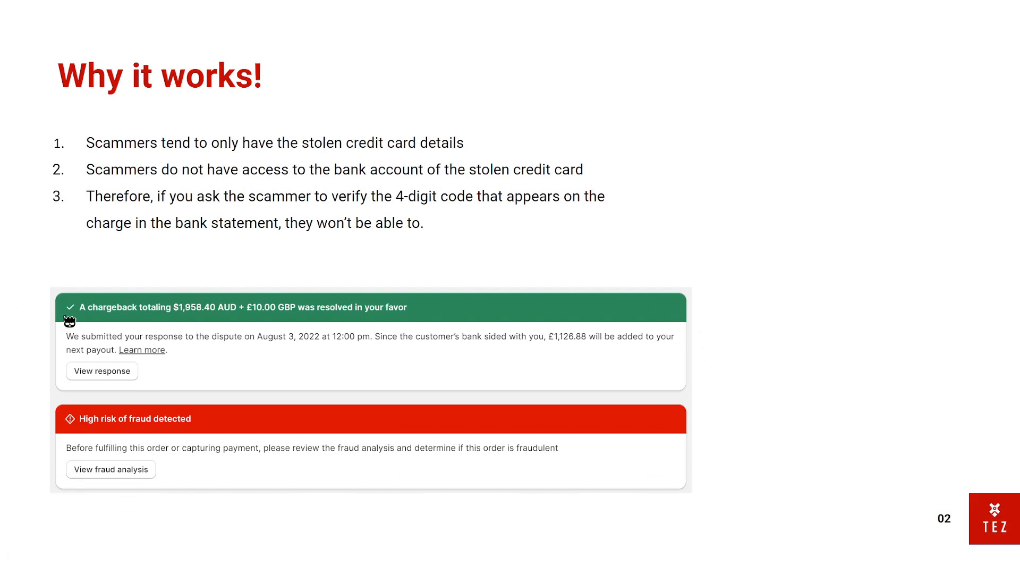
pyautogui.moveTo(701, 499)
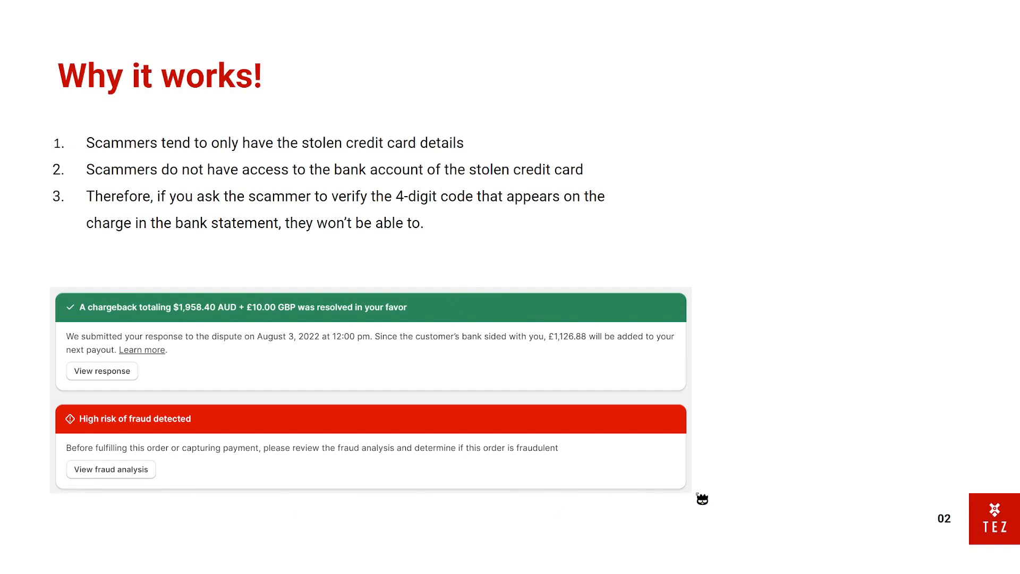
pyautogui.moveTo(694, 485)
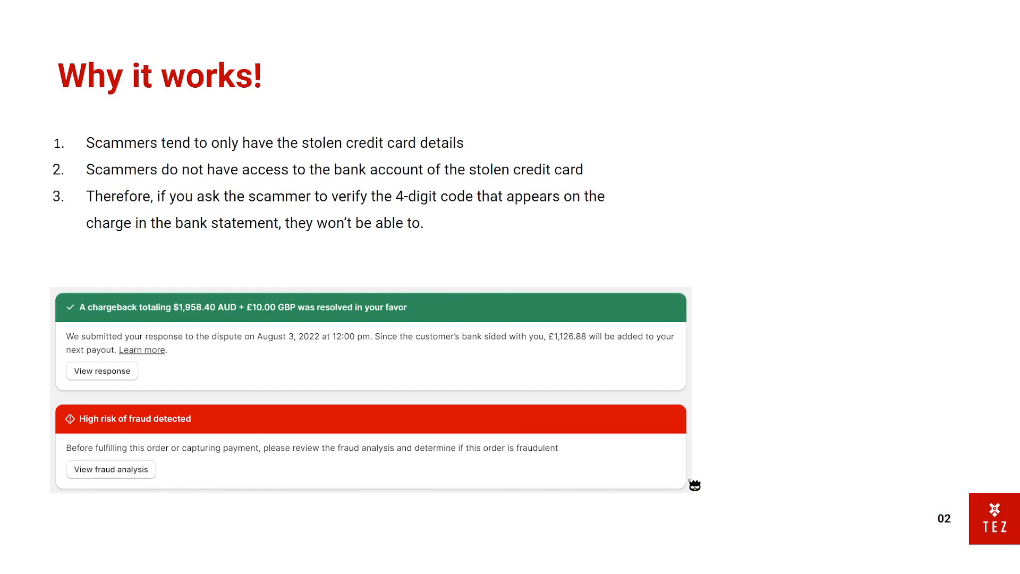